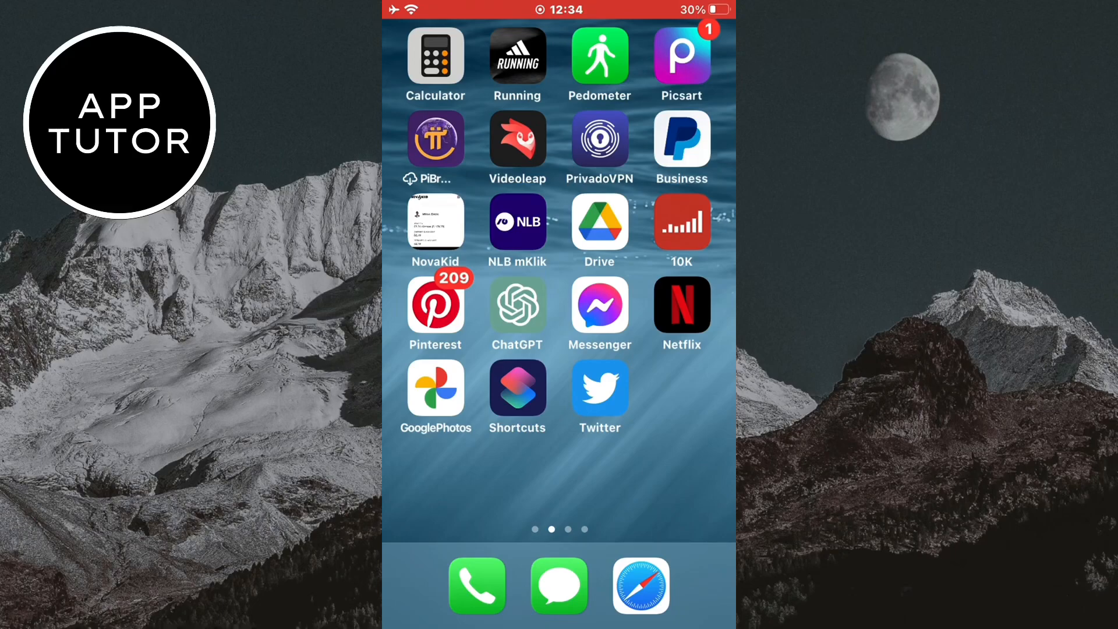
# - Launch Twitter and scroll the explore page to the Videos for you carousel
pyautogui.click(600, 388)
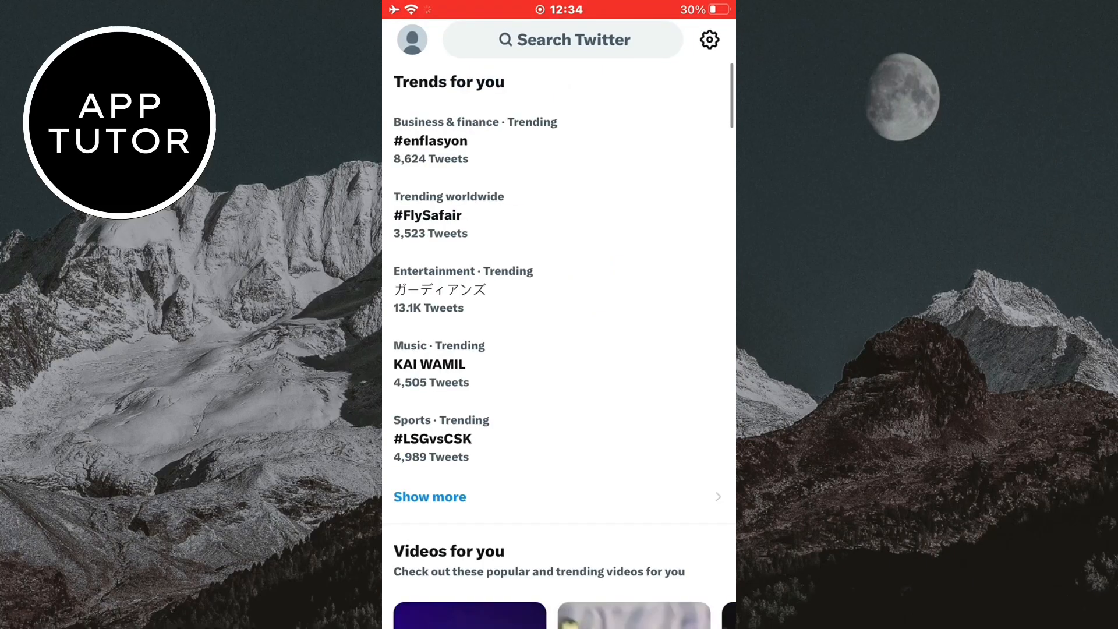
pyautogui.scroll(-3)
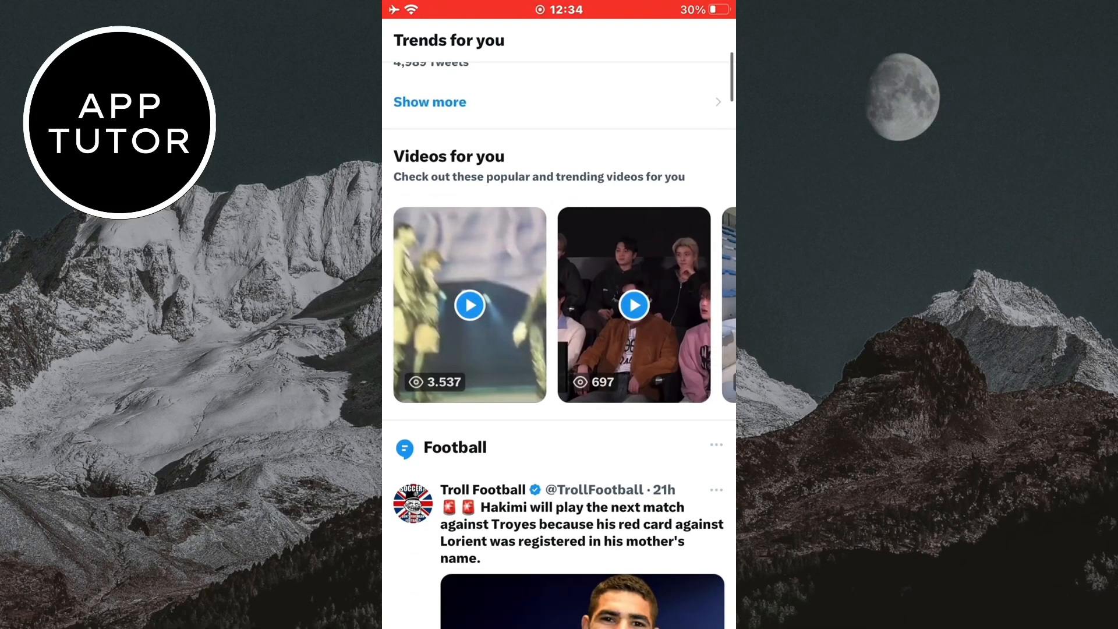
pyautogui.hscroll(-3)
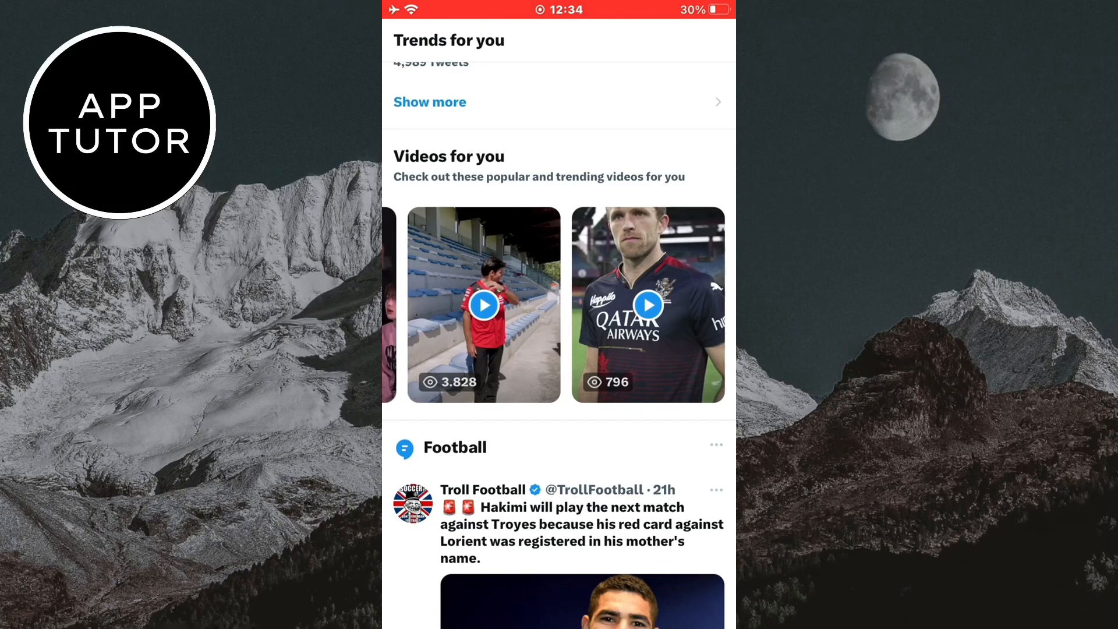
# - Play the Scuderia Ferrari 'Pitch ready!' clip, pause it, and share to copy its link
pyautogui.click(483, 304)
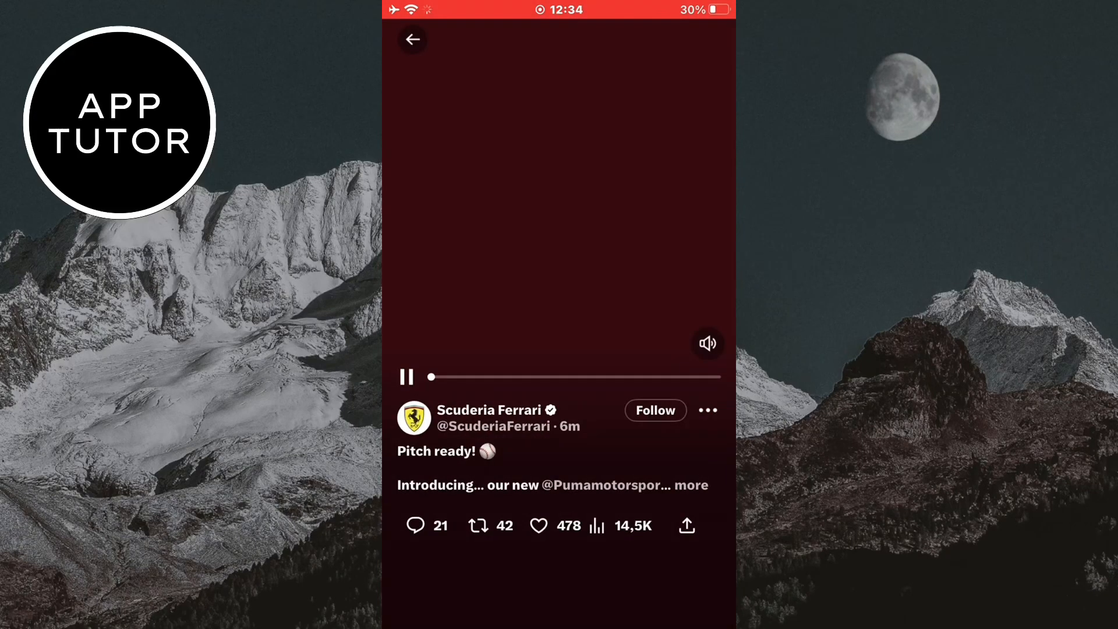
pyautogui.click(409, 376)
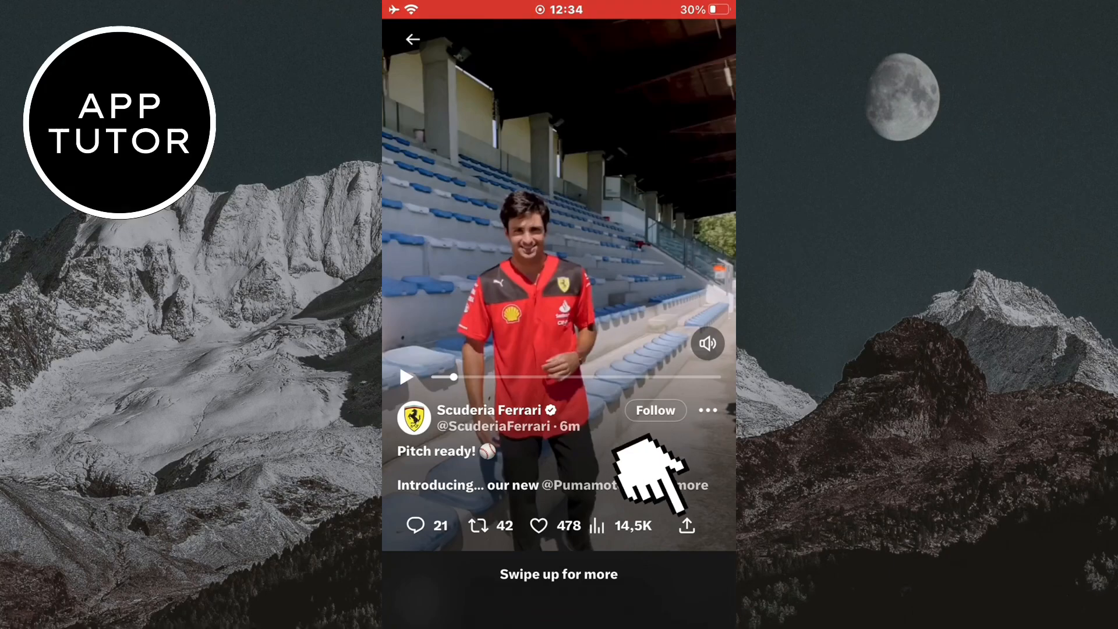
pyautogui.click(689, 526)
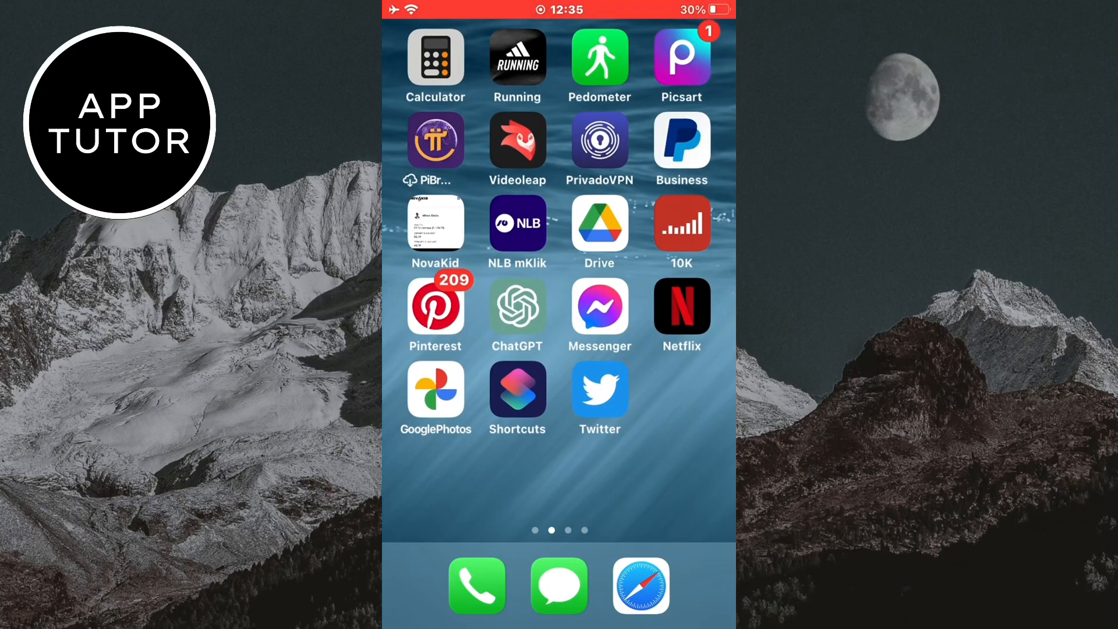
# - Search Safari for 'twitter video downloader' and load SSSTwitter with the Ferrari link pasted
pyautogui.click(640, 586)
pyautogui.write('twitter video')
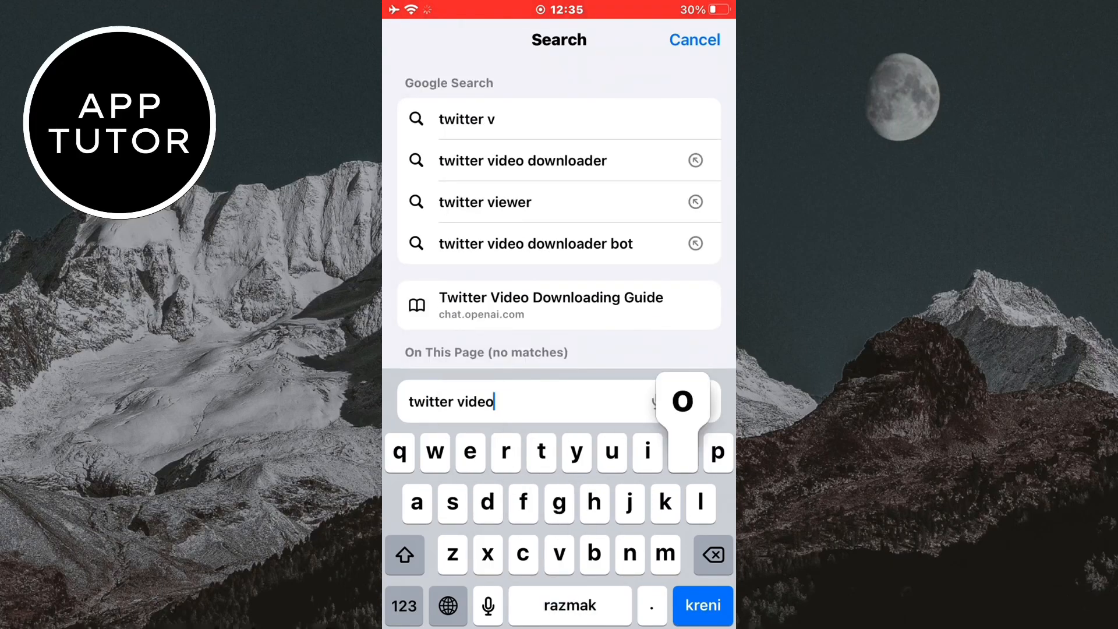
pyautogui.write('downloader')
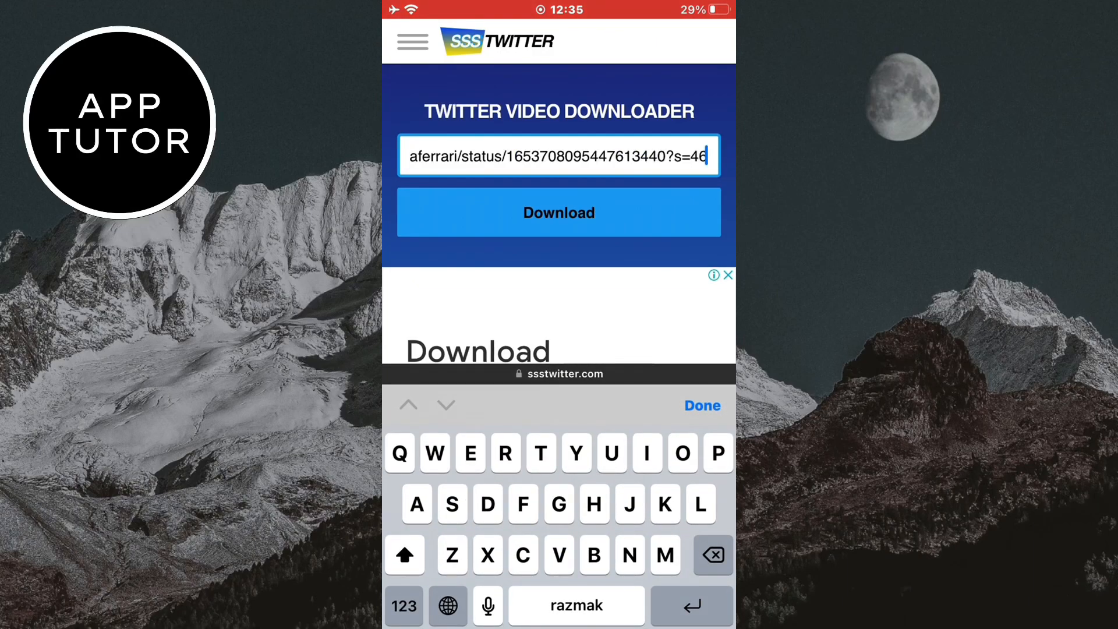
# - Download the link to list 320x568, HD 720x1280, 480x852 and MP3 options
pyautogui.click(559, 212)
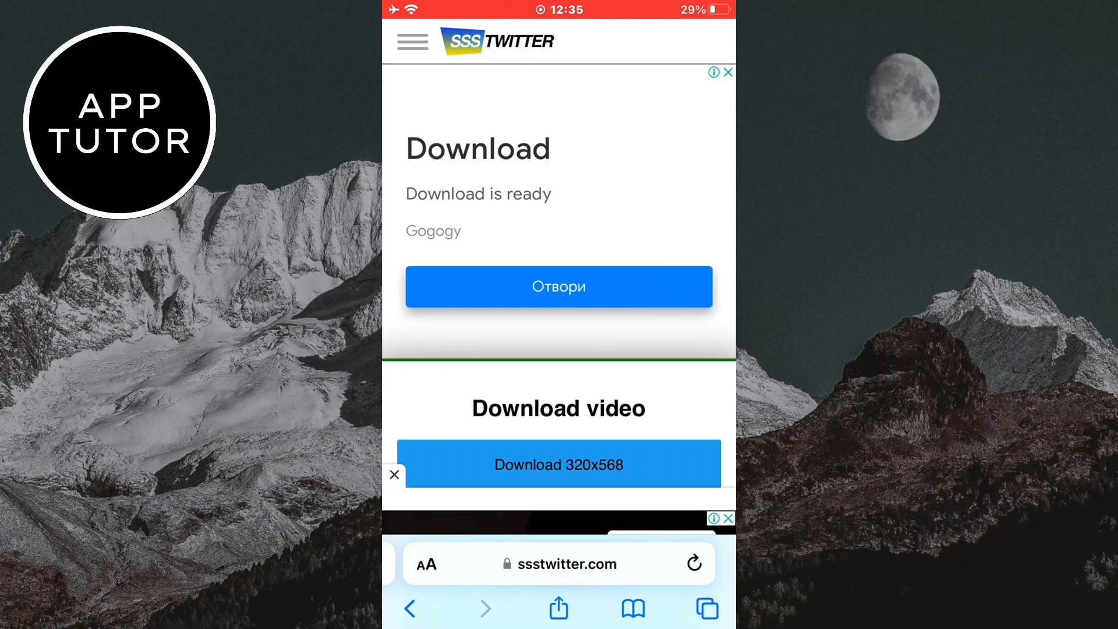
pyautogui.scroll(-3)
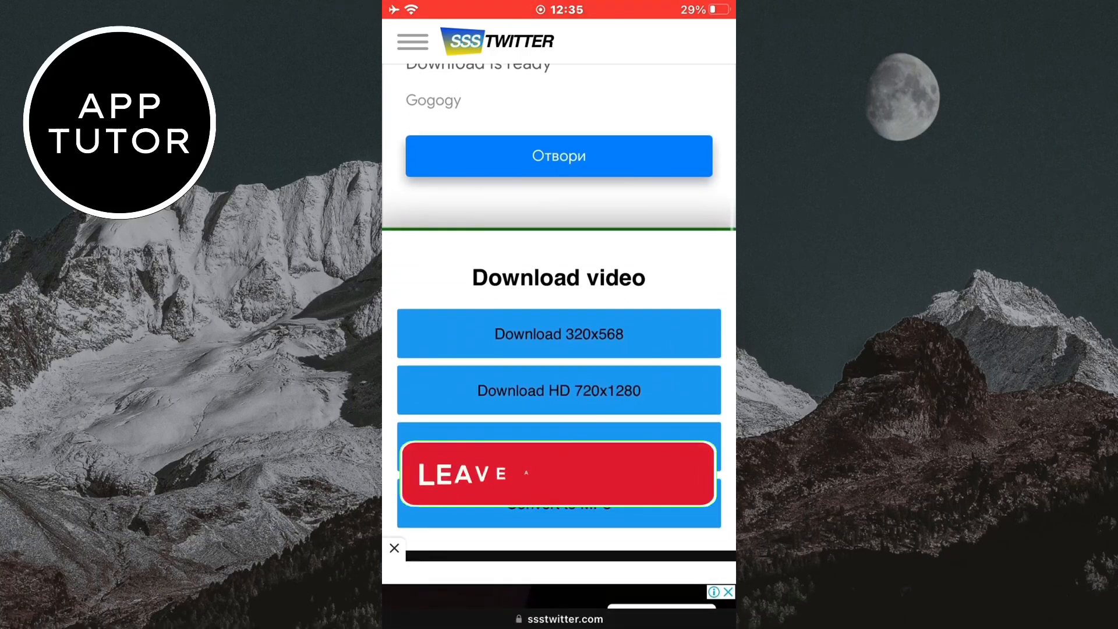
pyautogui.scroll(-3)
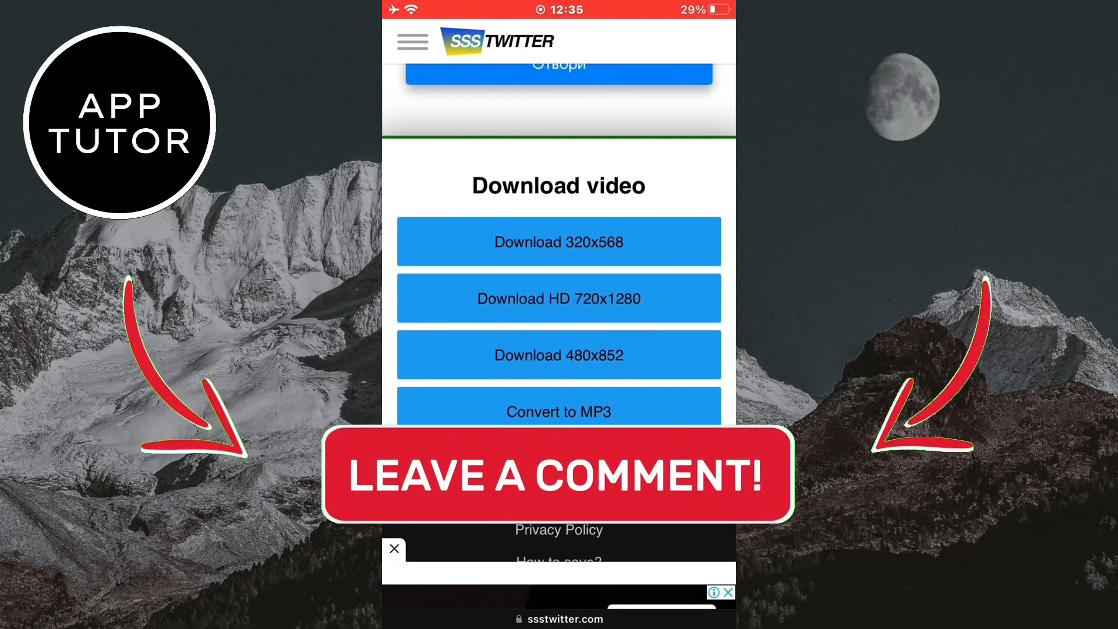